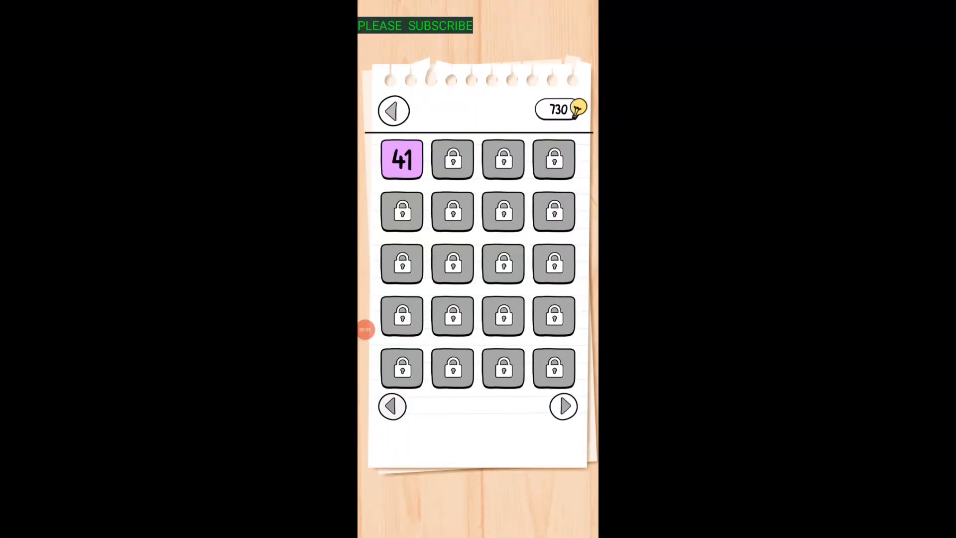
Open level 41 and drag the torn treasure map pieces back together
left_click(401, 158)
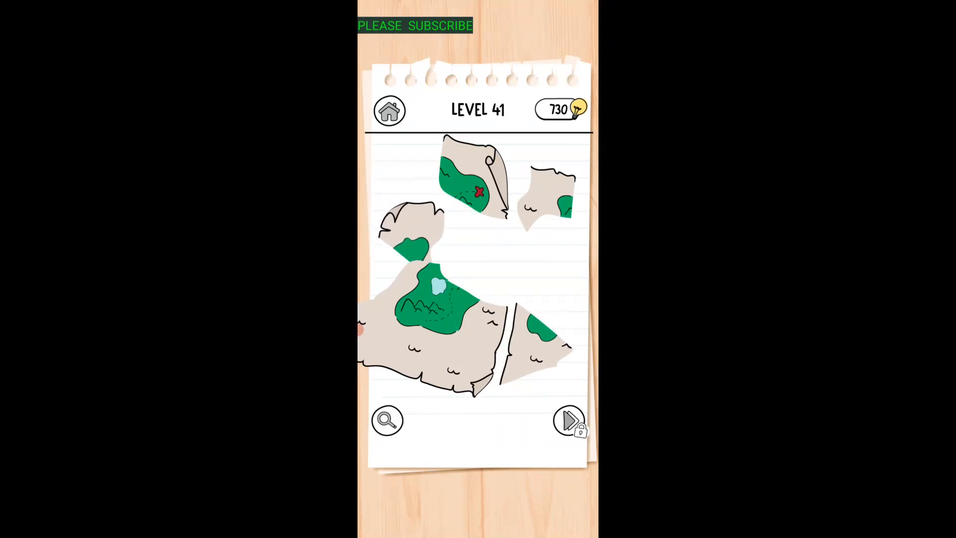
left_click_drag(472, 183, 472, 274)
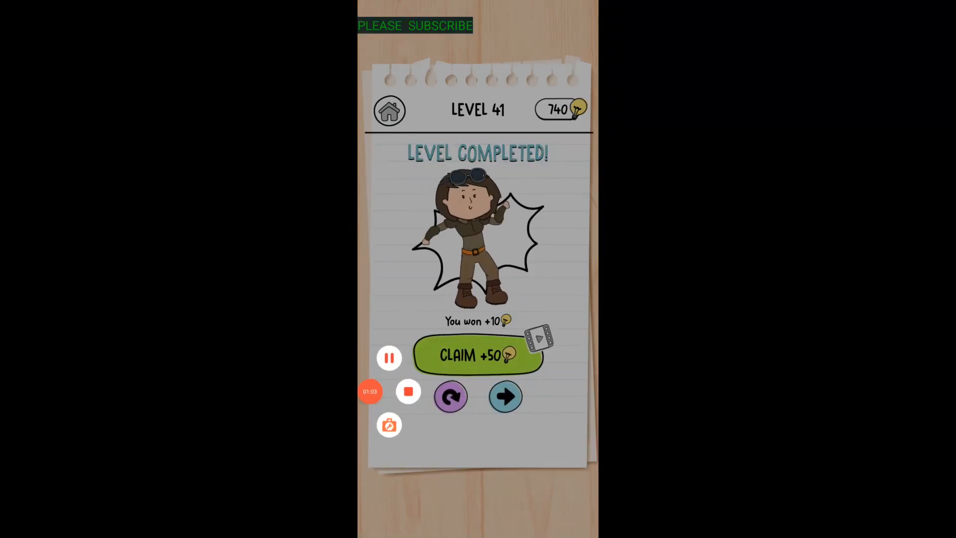
Open level 42, free the caged bird using the key, and return to the grid
left_click(505, 396)
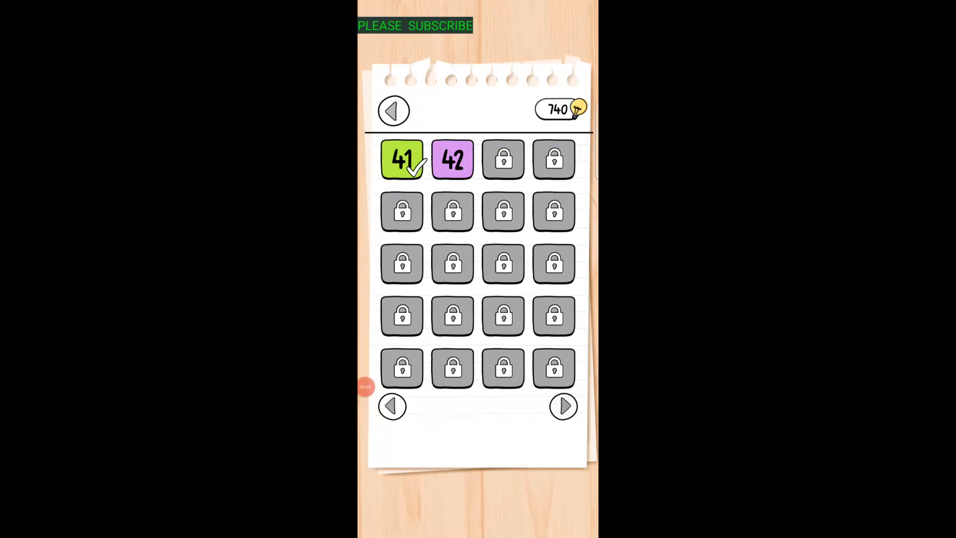
left_click(452, 159)
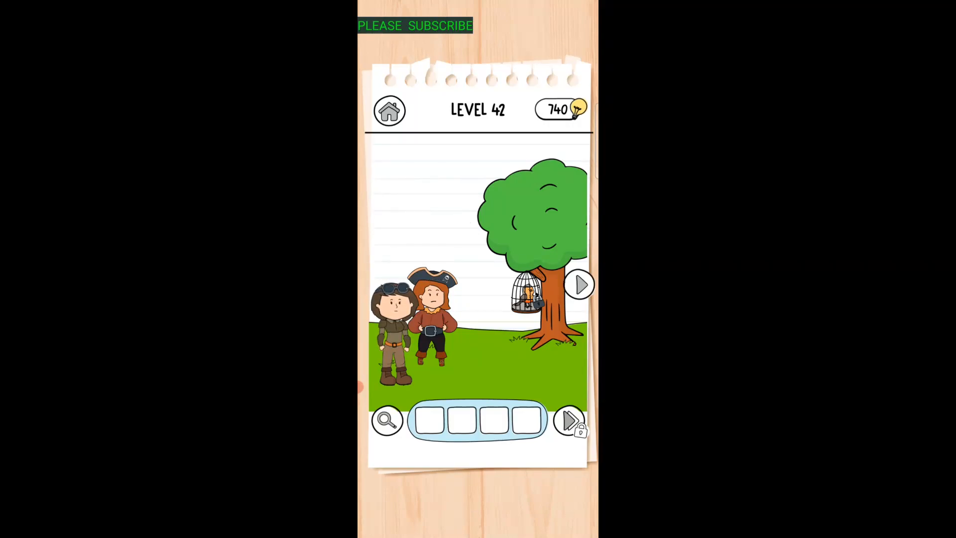
left_click(577, 284)
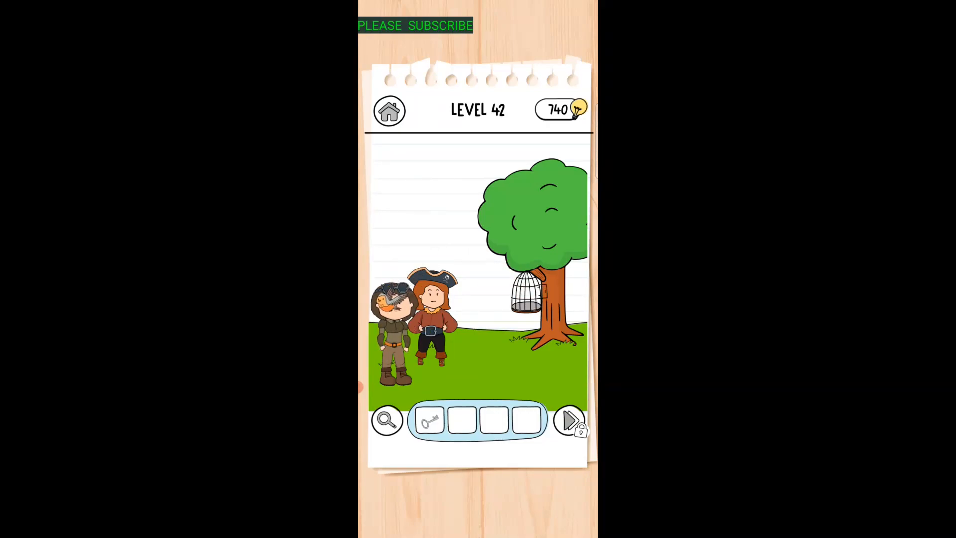
left_click(390, 299)
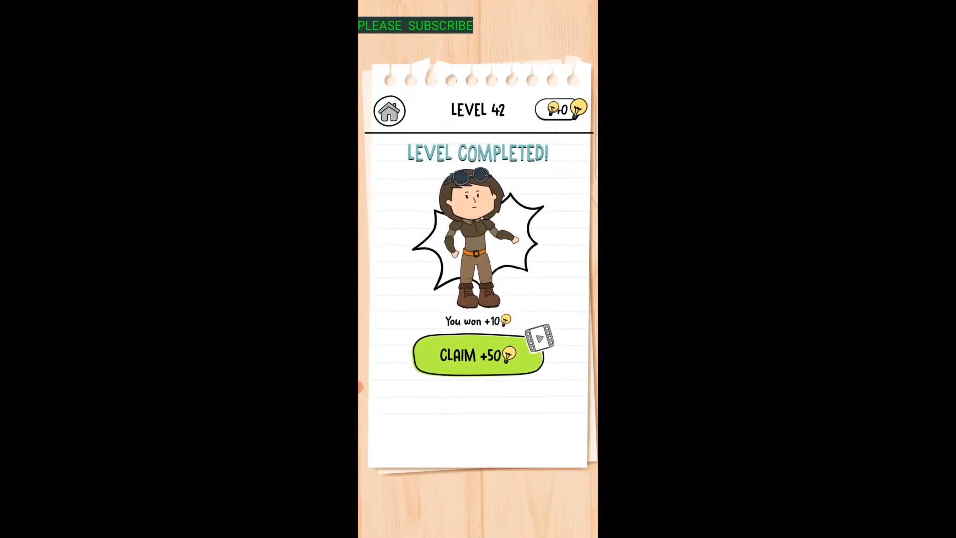
left_click(478, 355)
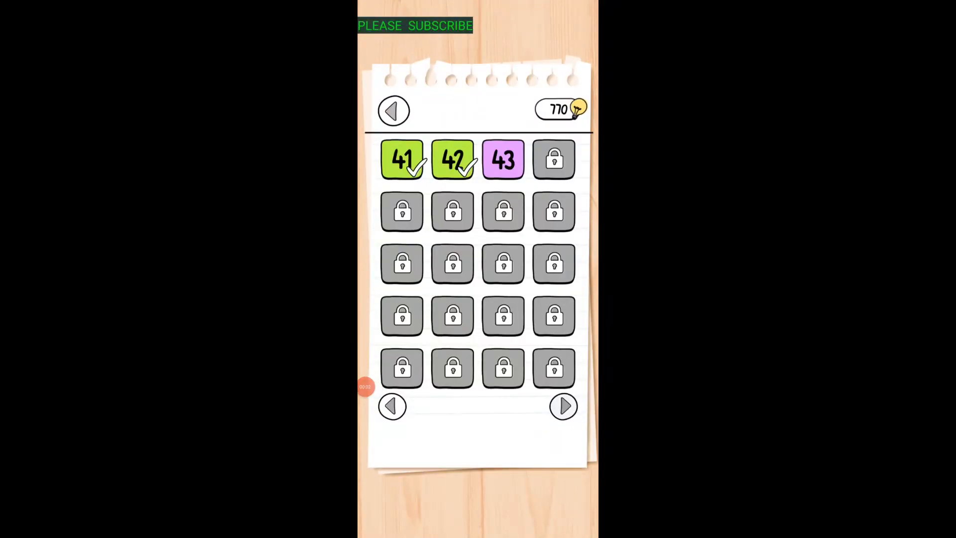
Open level 43, dig between the two rocks to uncover the gem, then exit
left_click(502, 159)
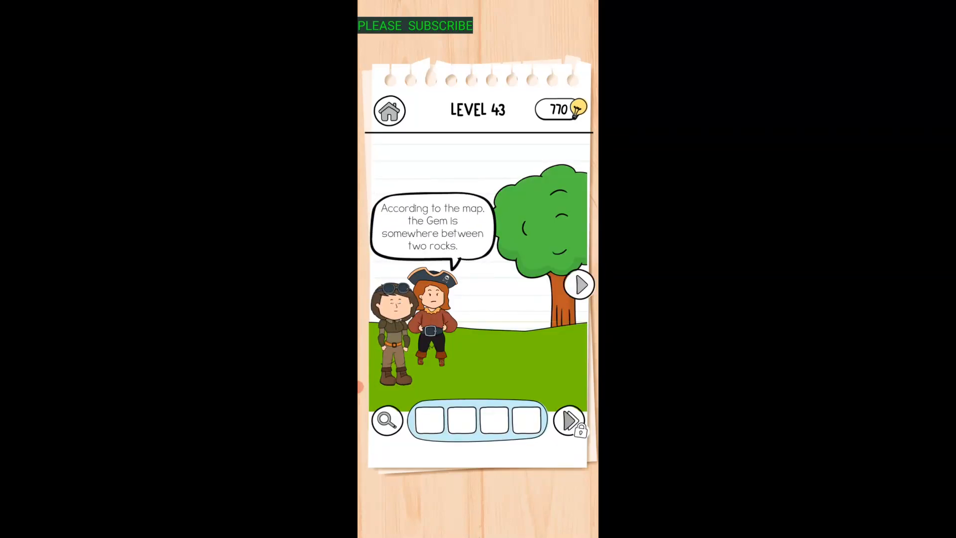
left_click(578, 285)
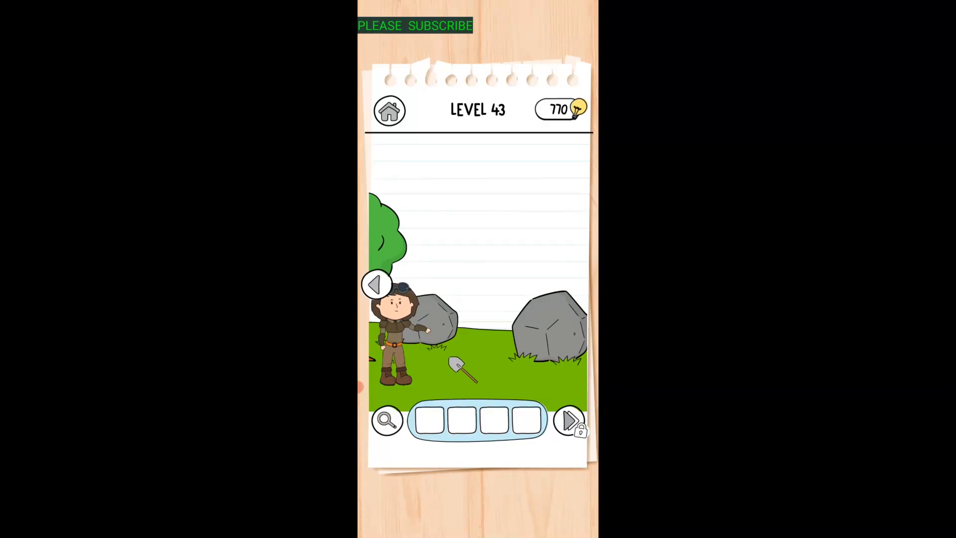
left_click(462, 366)
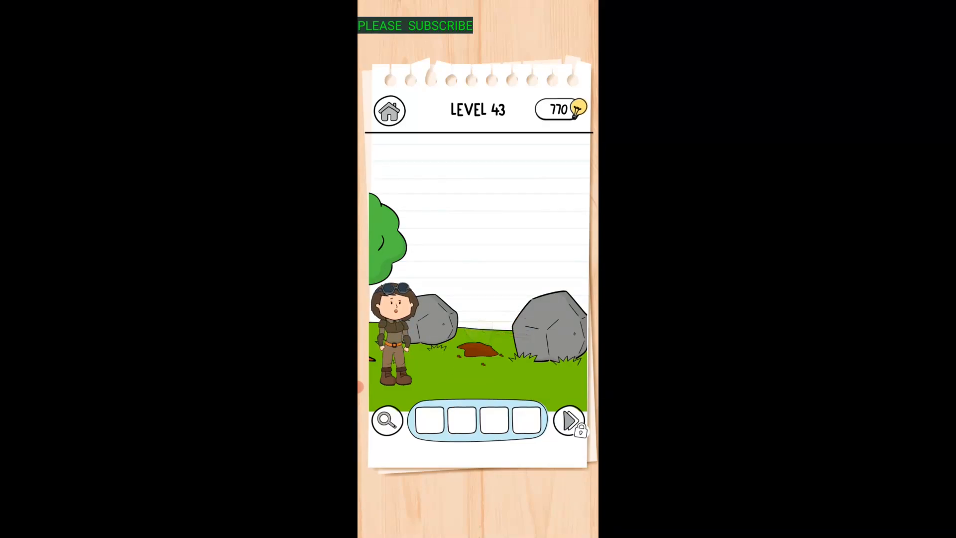
left_click(479, 349)
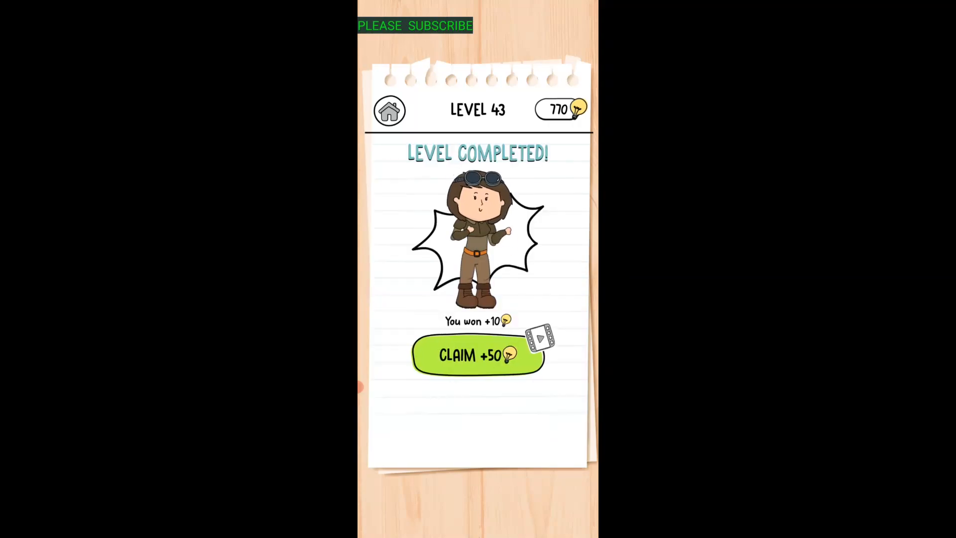
left_click(477, 356)
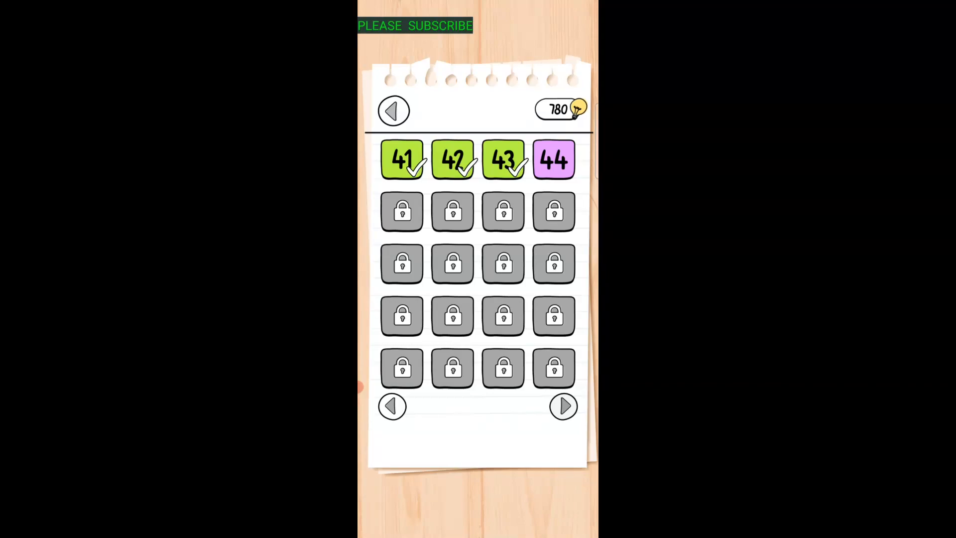
Open level 44, stop the flying cannonball, and exit the completion screen
left_click(552, 159)
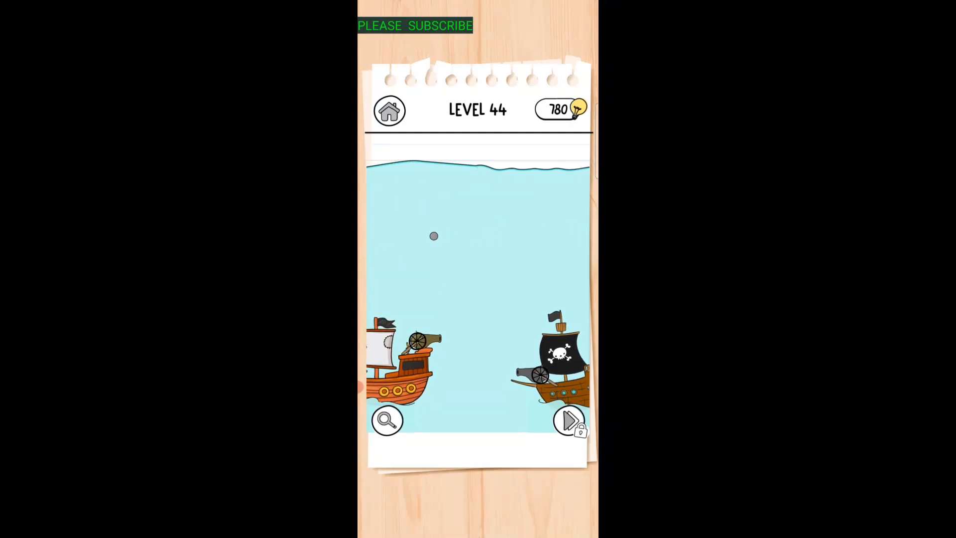
left_click(414, 342)
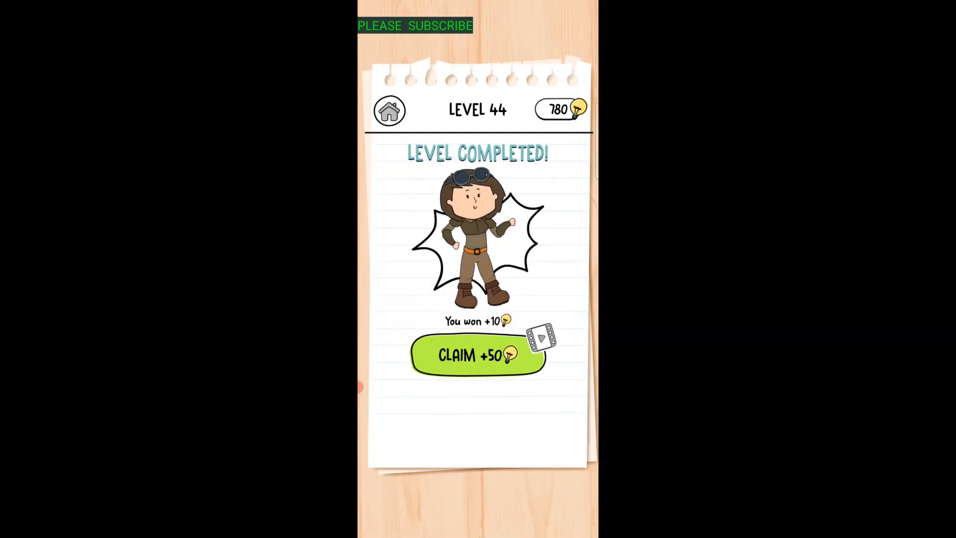
left_click(477, 356)
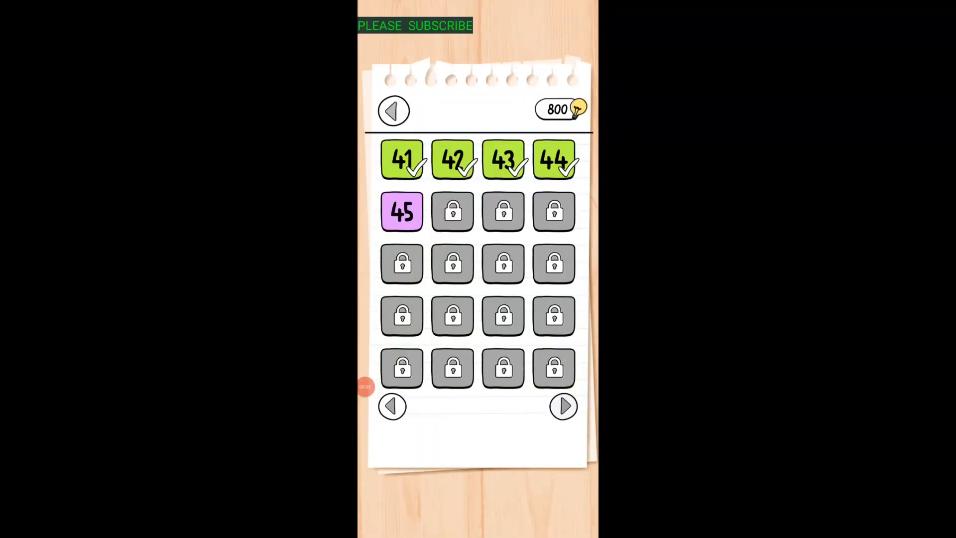
In level 45, ask 'How can I go there?!', mention the astronauts, and accept the teleport
left_click(402, 211)
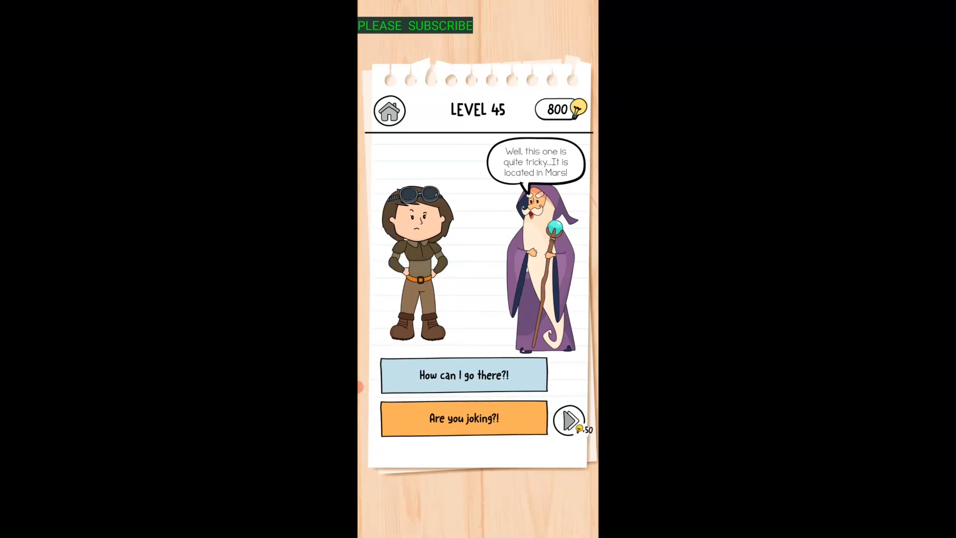
left_click(464, 374)
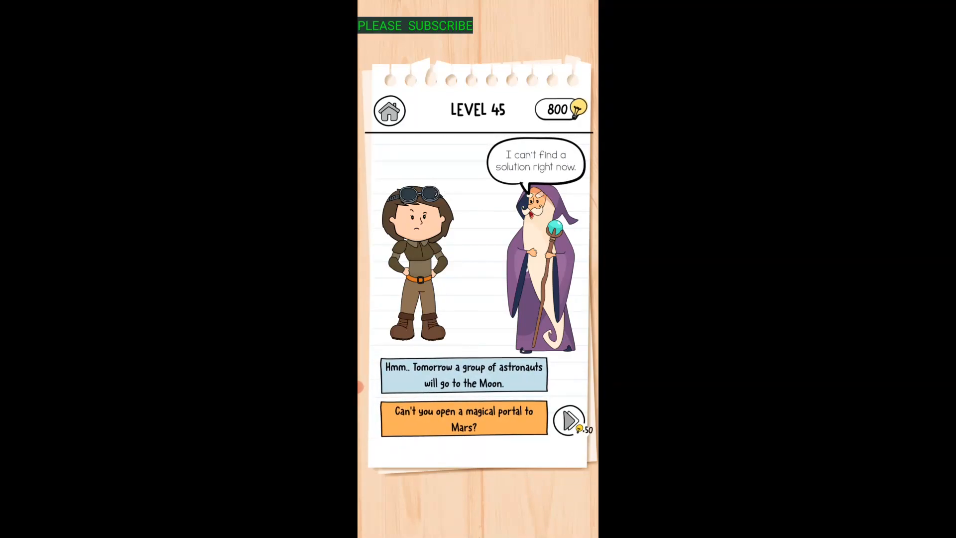
left_click(464, 419)
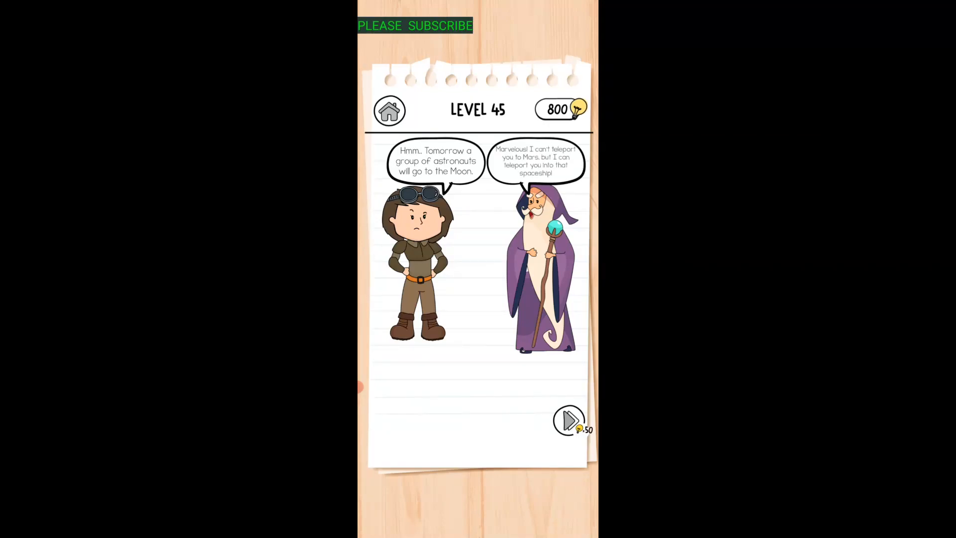
left_click(568, 421)
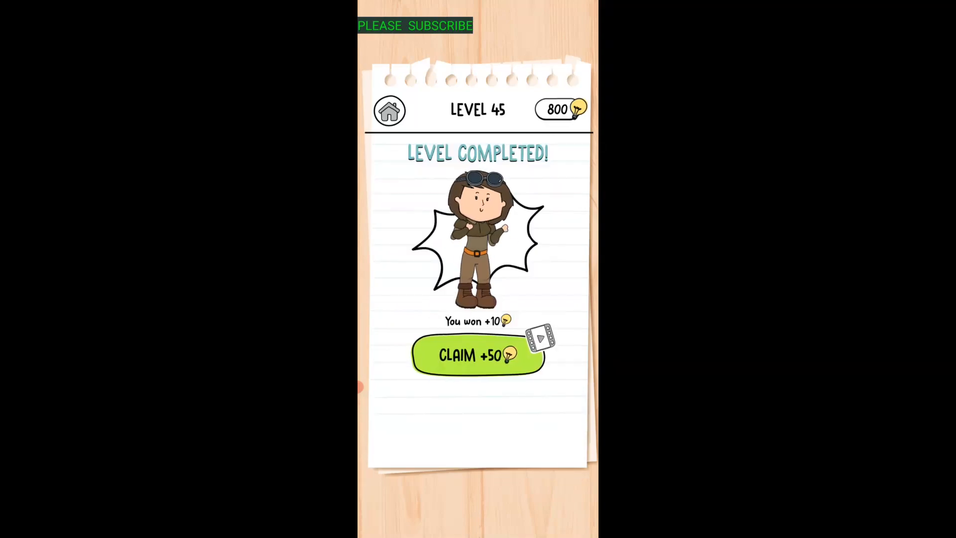
left_click(477, 355)
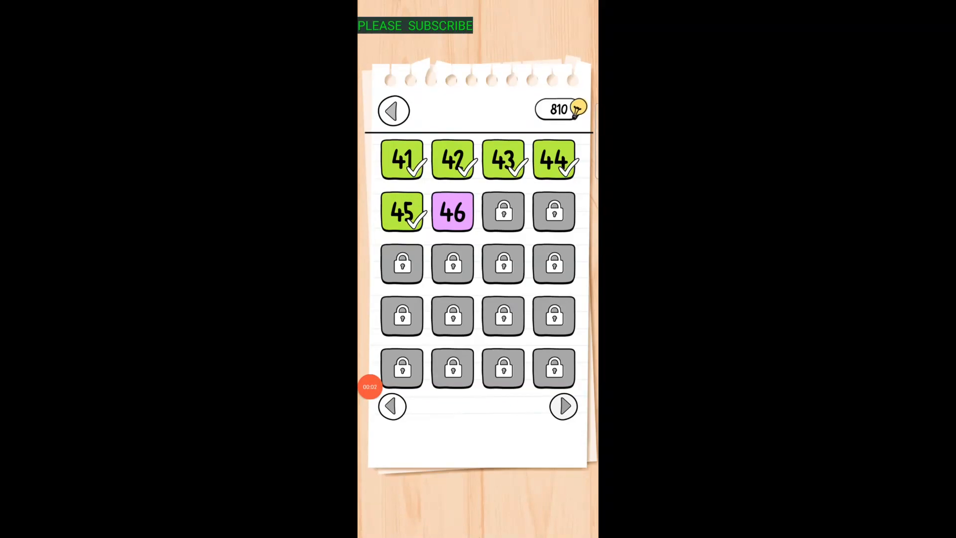
Open the level 46 tile and tap the rocket scene in space
left_click(451, 212)
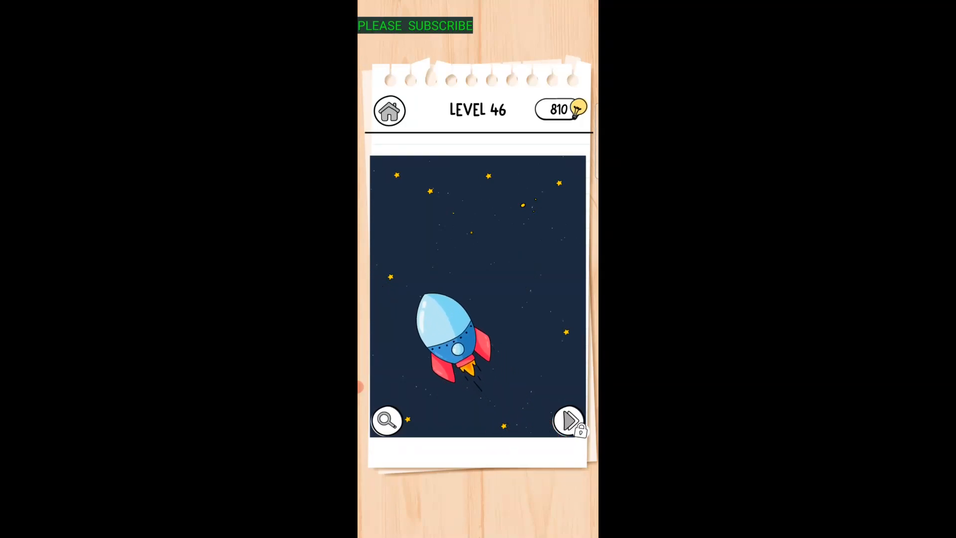
left_click(448, 338)
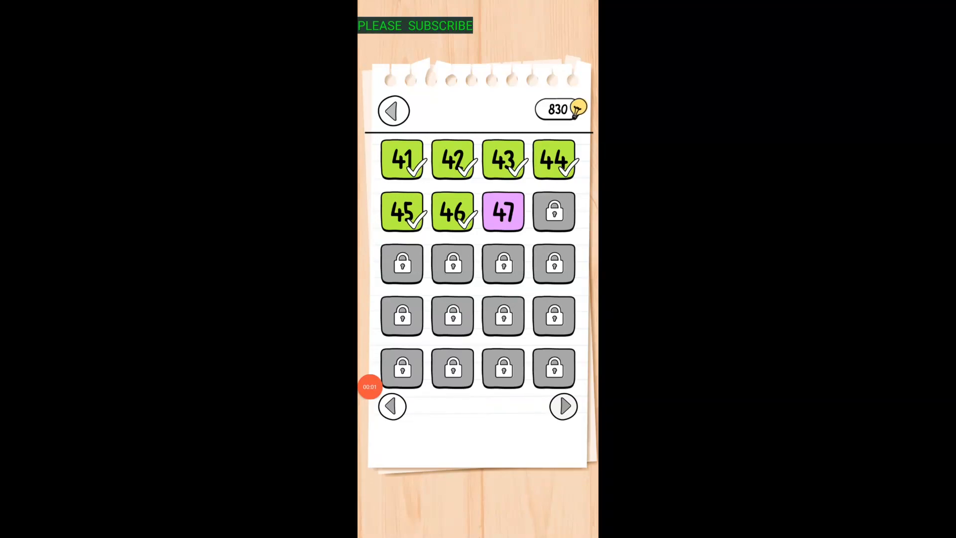
Select the level 47 tile to start the astronaut dialogue
left_click(502, 211)
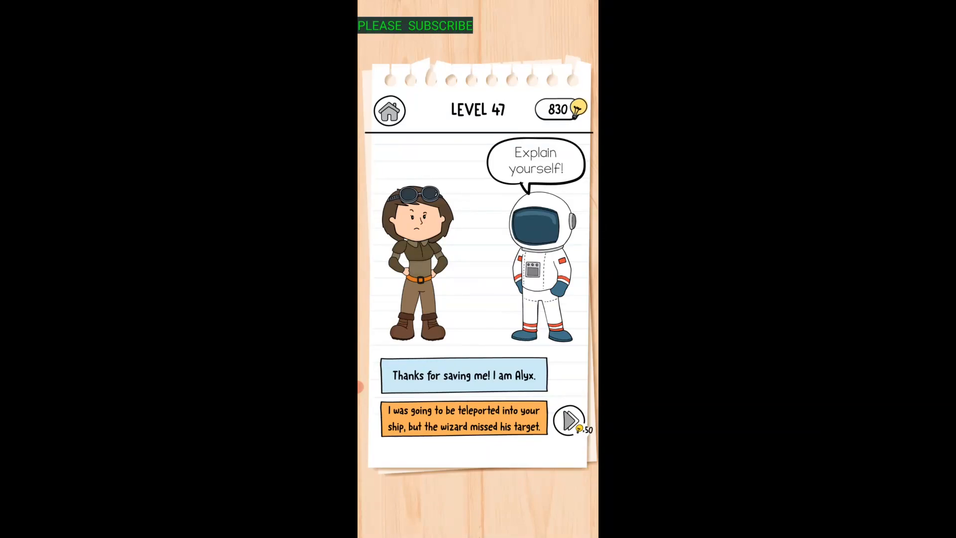
Introduce Alyx, explain she is heading to Mars, and persuade the astronaut to detour
left_click(568, 422)
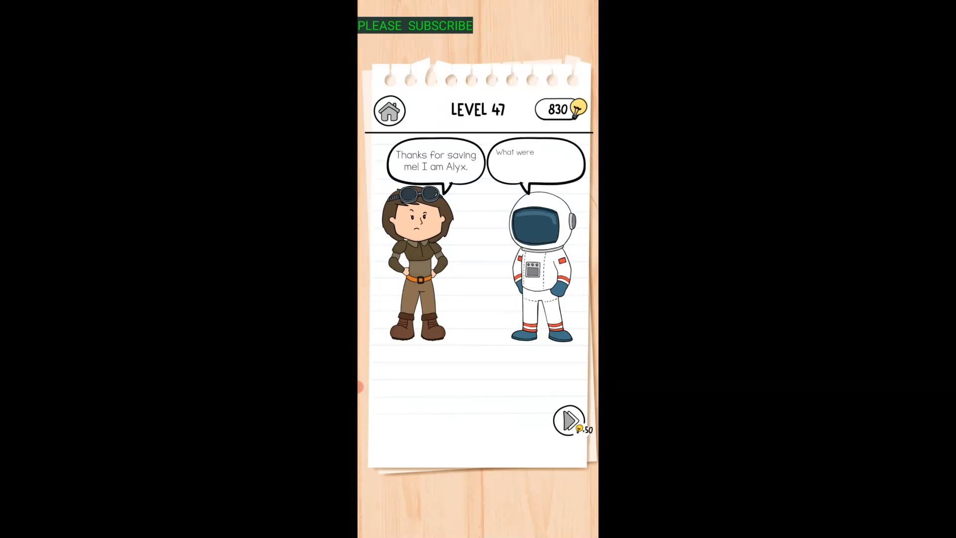
left_click(568, 421)
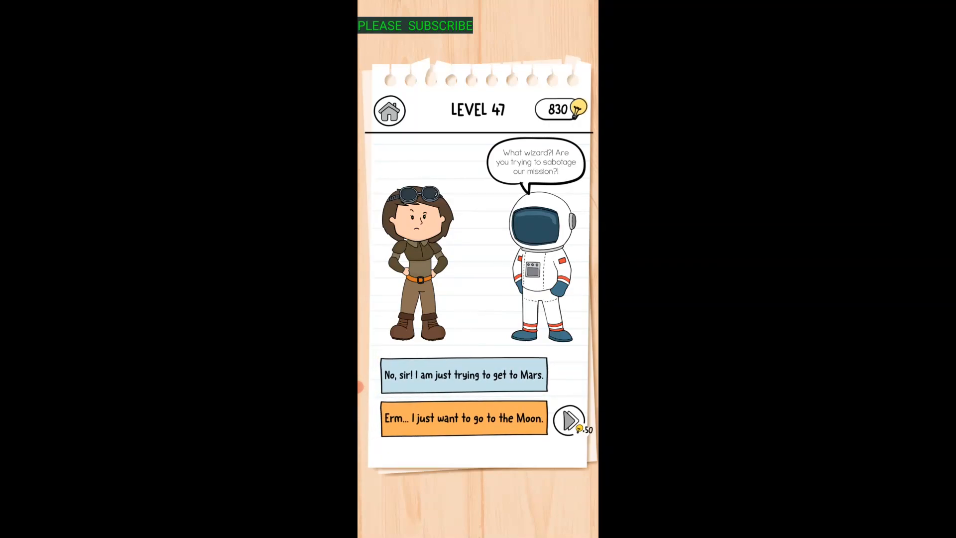
left_click(464, 375)
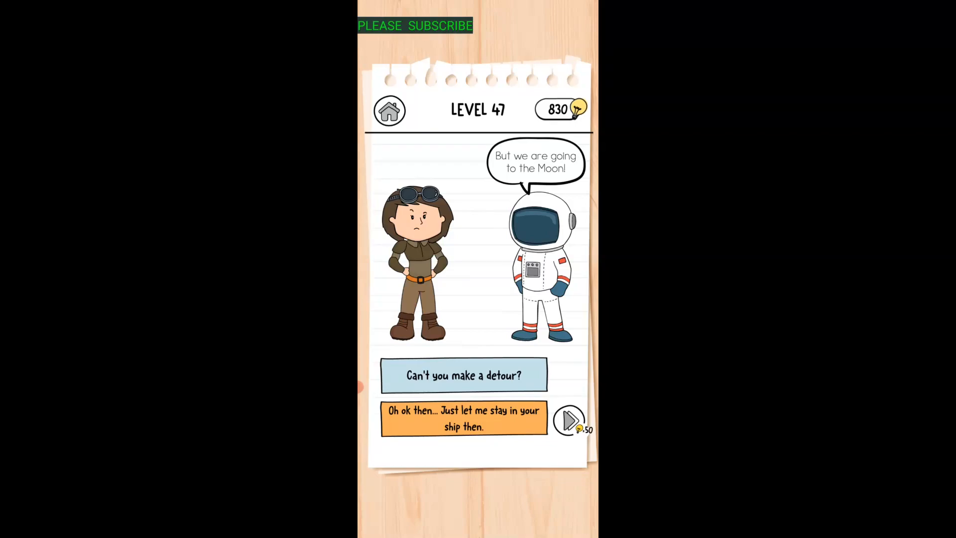
left_click(463, 374)
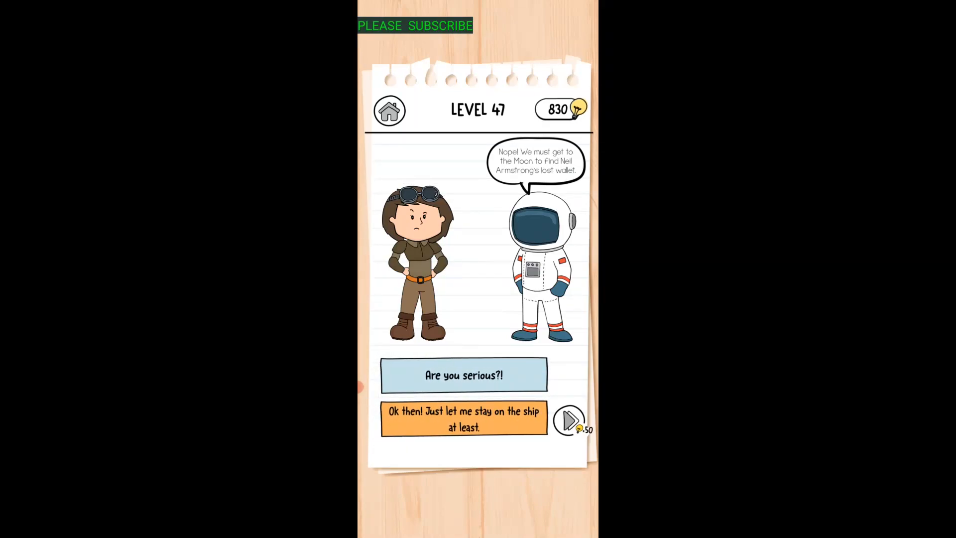
left_click(463, 418)
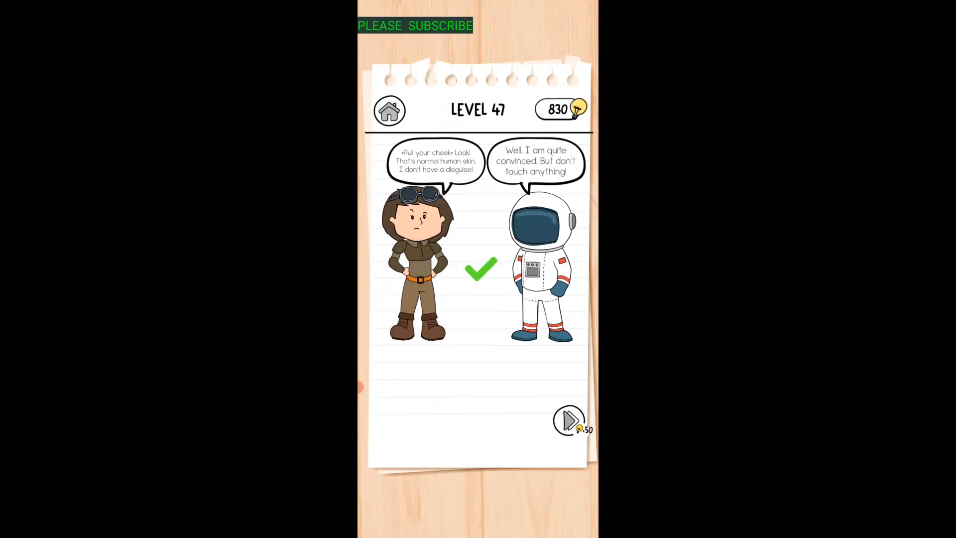
left_click(568, 421)
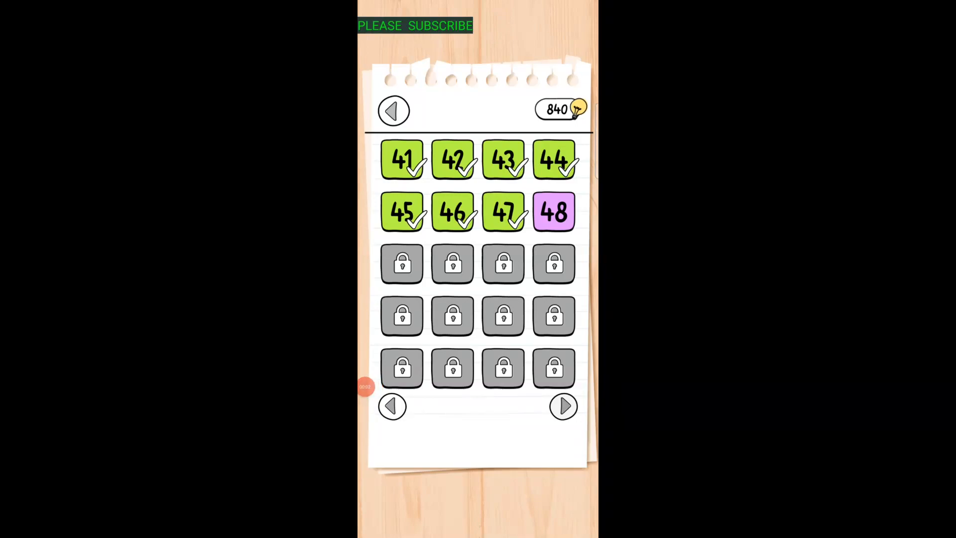
In level 48, use the wrench on the astronaut's platform, then free the caged dog
left_click(552, 212)
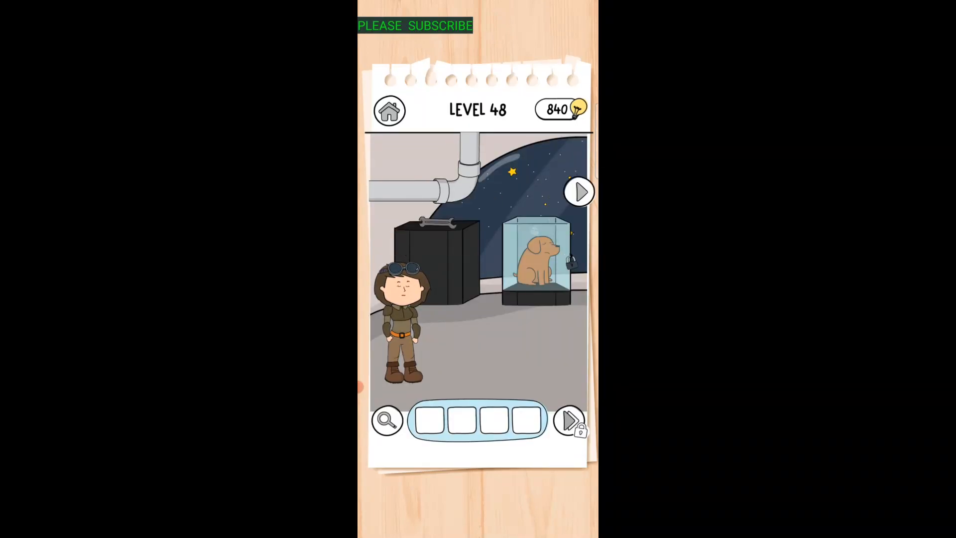
left_click(437, 220)
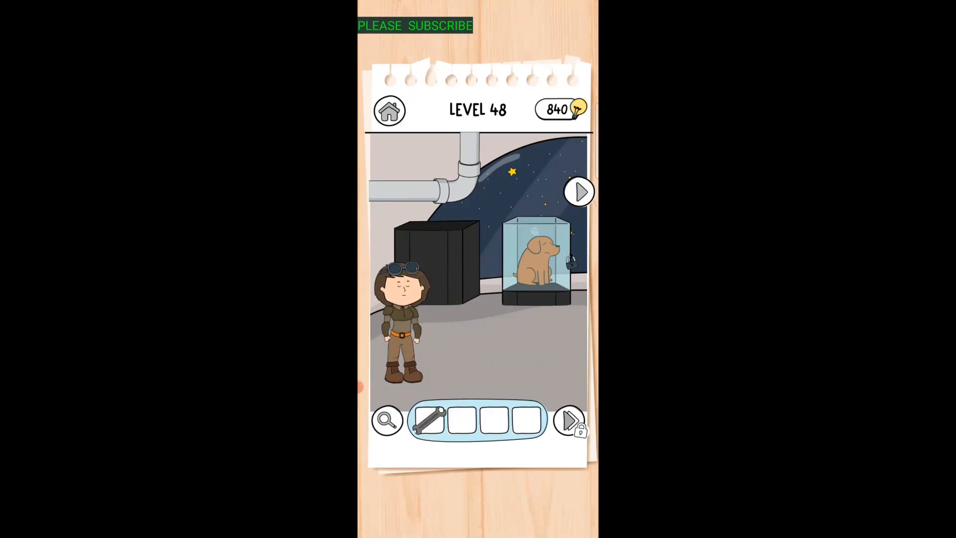
left_click(578, 191)
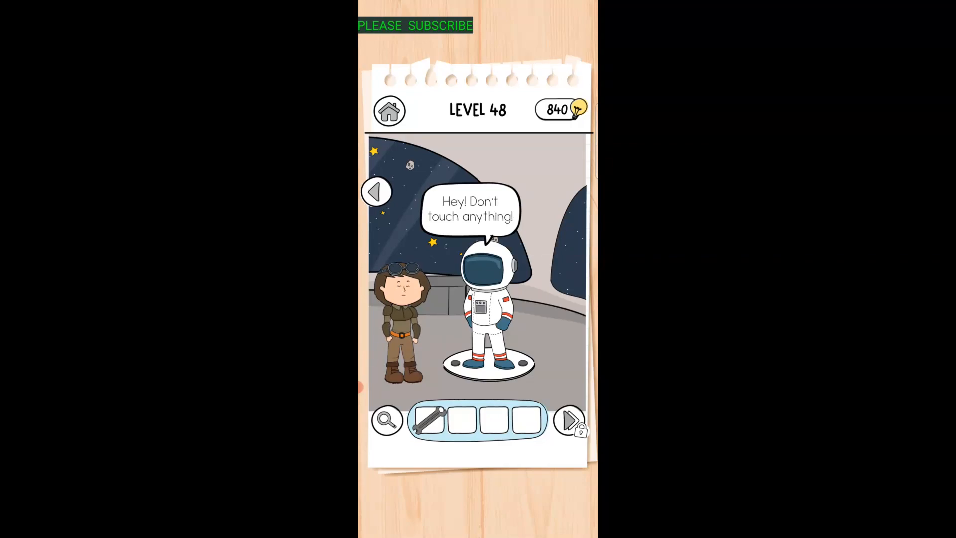
left_click_drag(434, 420, 481, 360)
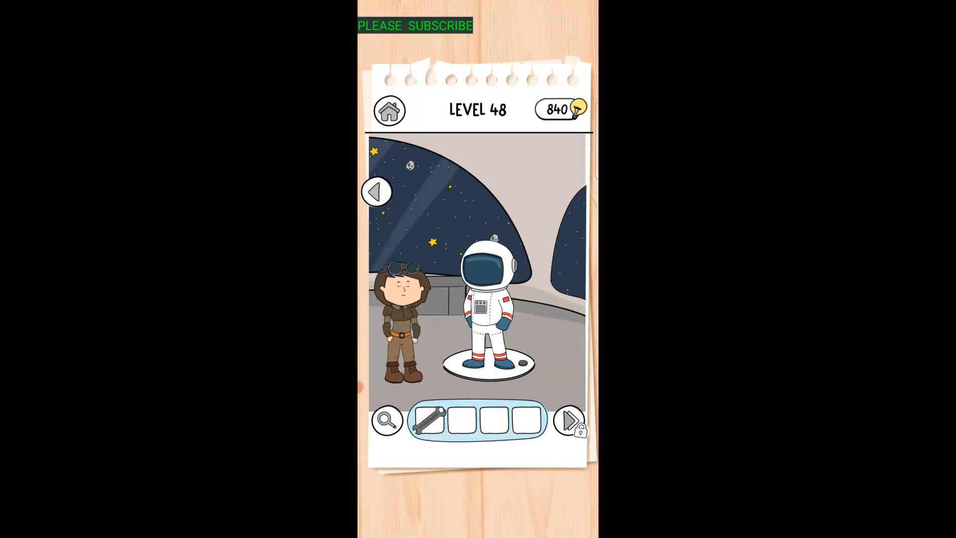
left_click_drag(434, 421, 530, 342)
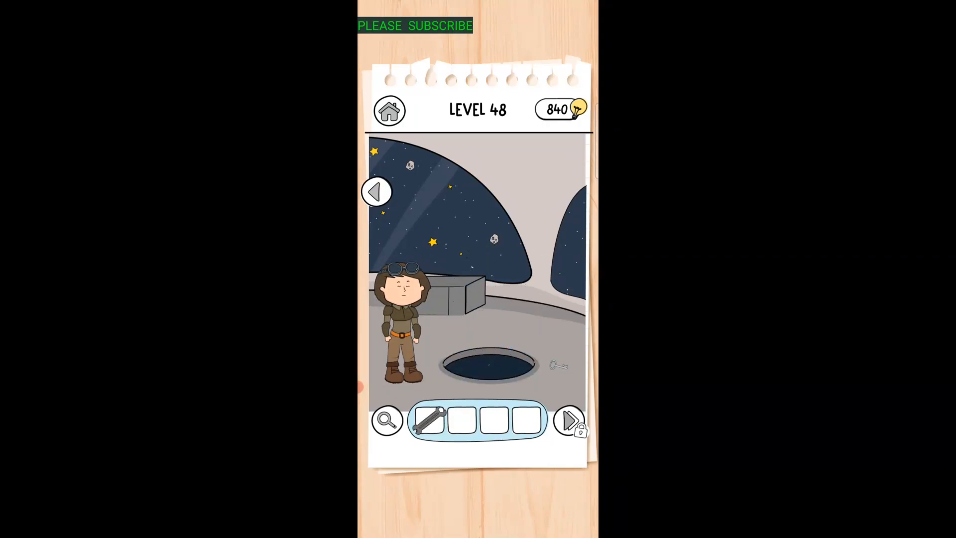
left_click(554, 364)
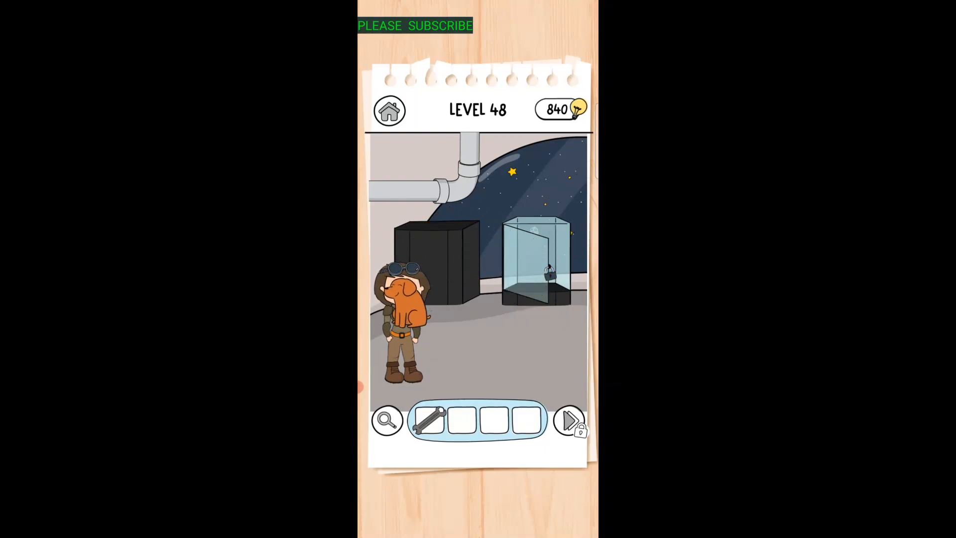
left_click(403, 299)
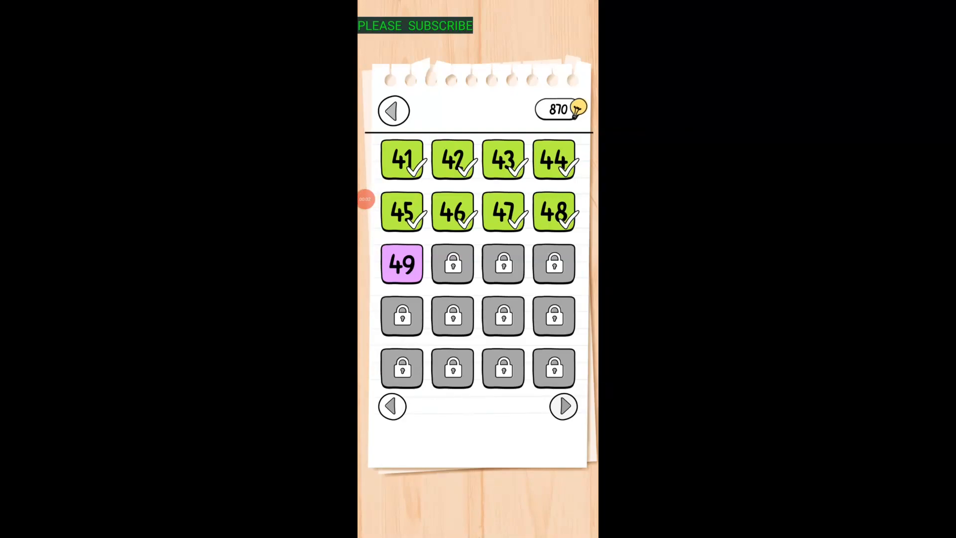
Solve the level 49 stove puzzle, collect the +10 bulb reward, and return to the list
left_click(401, 263)
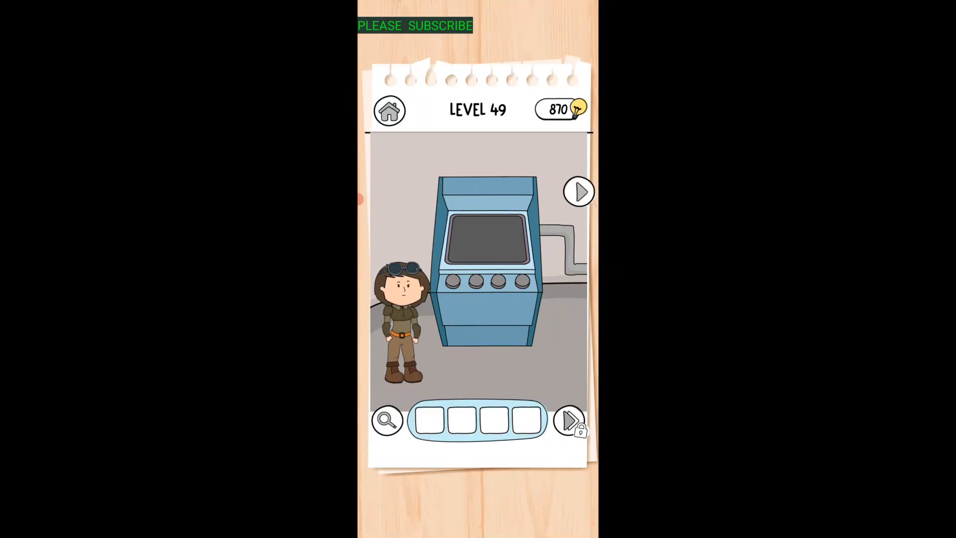
left_click(578, 192)
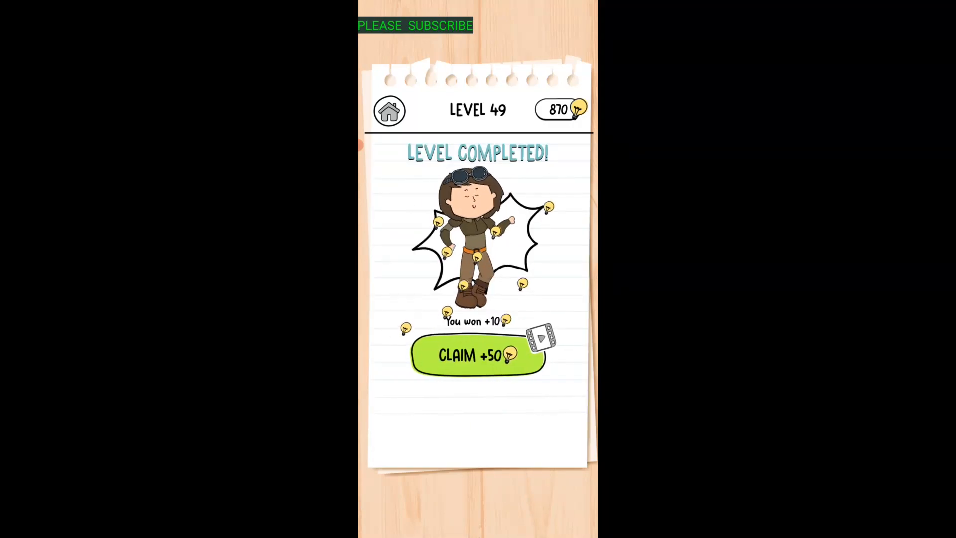
left_click(477, 356)
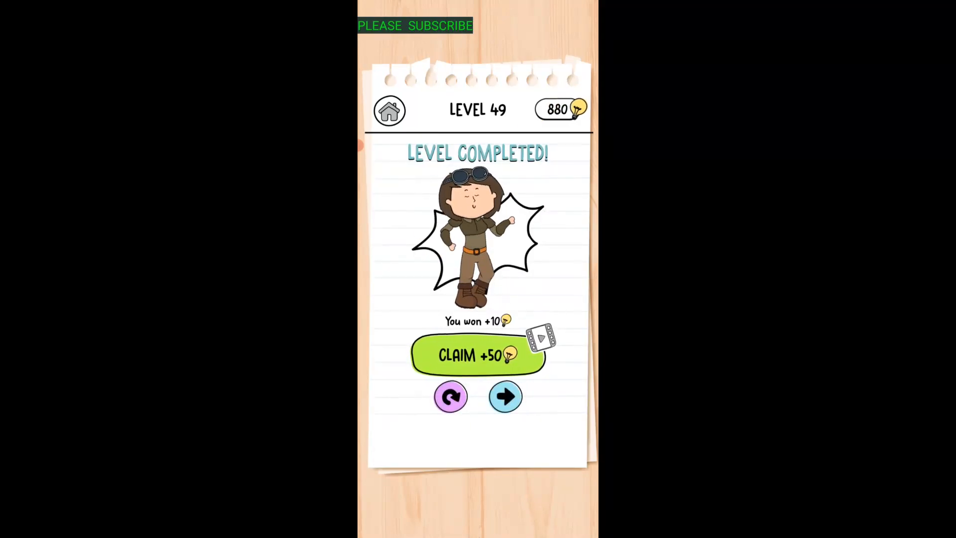
left_click(504, 396)
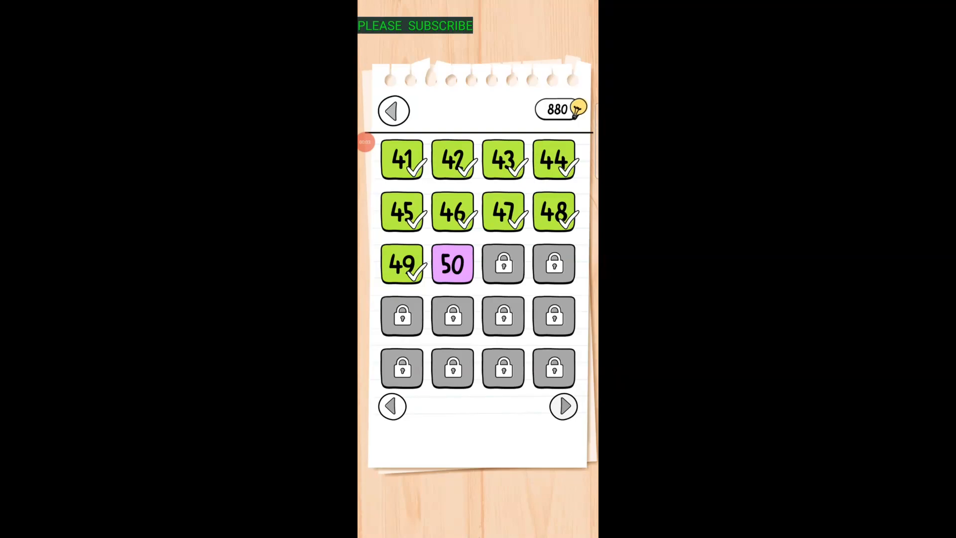
Play level 50's Moon space-machine puzzle through to completion and collect the +10 bulbs, reaching 890
left_click(451, 263)
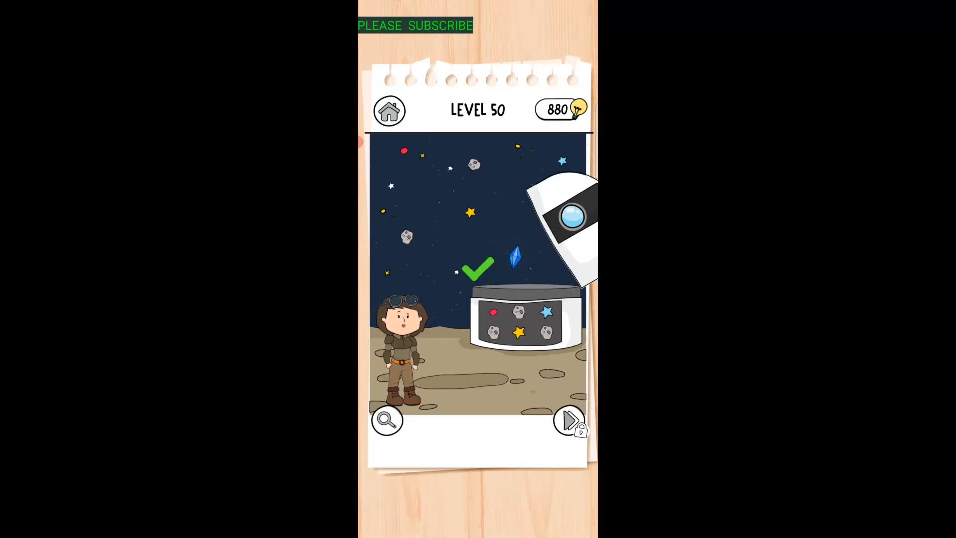
left_click(567, 420)
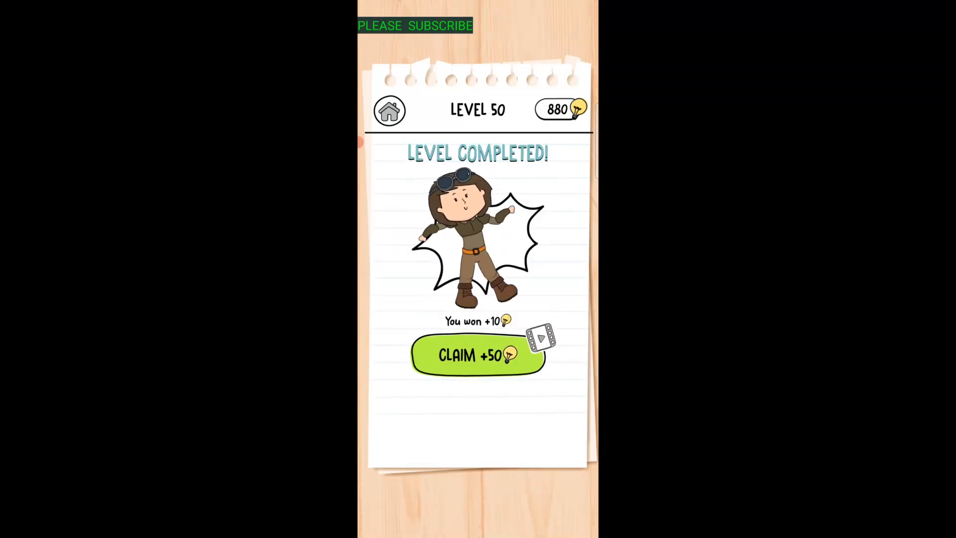
left_click(477, 356)
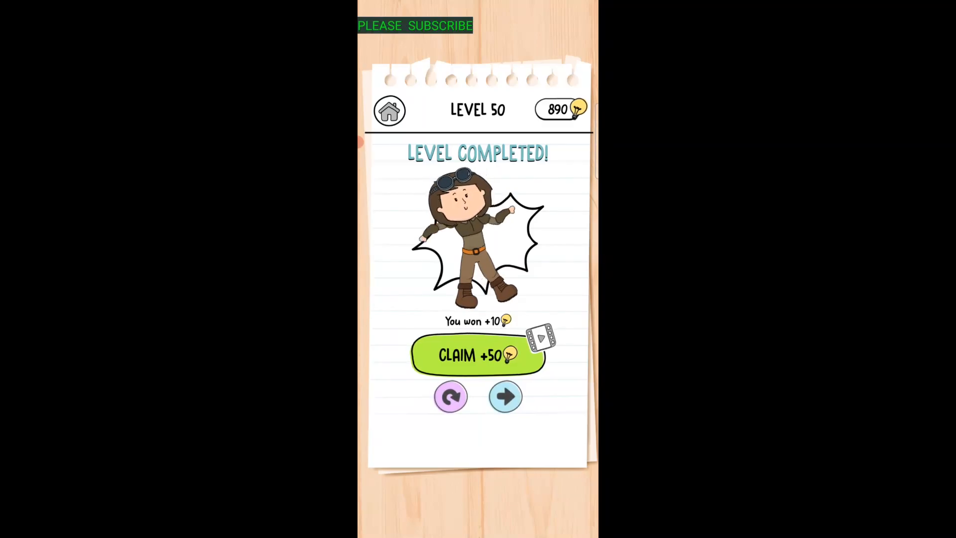